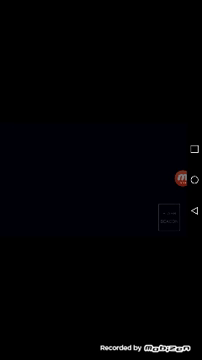
# Expand the floating Mobizen bubble to show the stop, pause and screenshot buttons
pyautogui.click(181, 180)
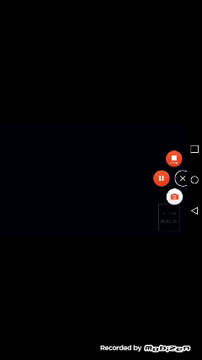